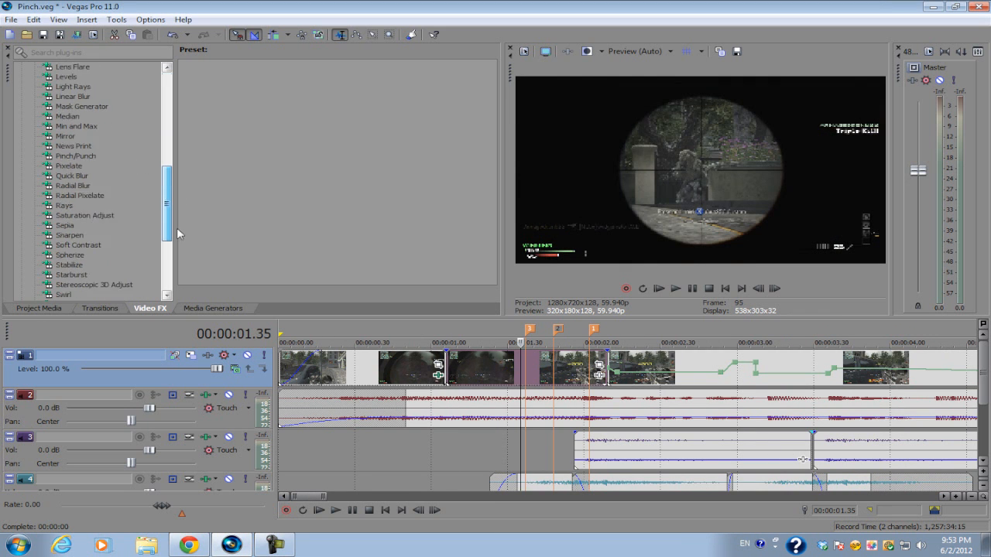
# - Select the Pinch/Punch plug-in in Video FX to show presets like Maximum Punch and Medium Pinch
pyautogui.scroll(-3)
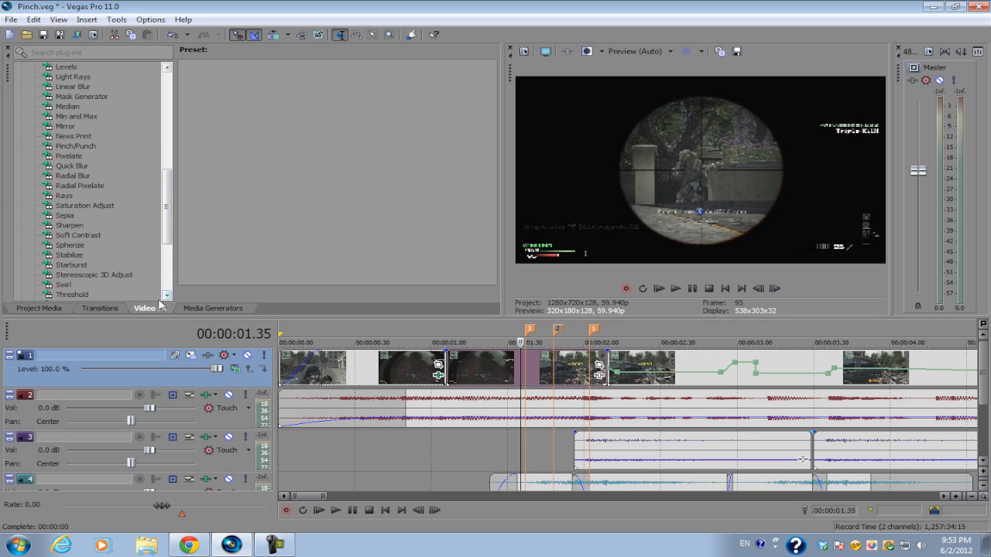
pyautogui.click(75, 147)
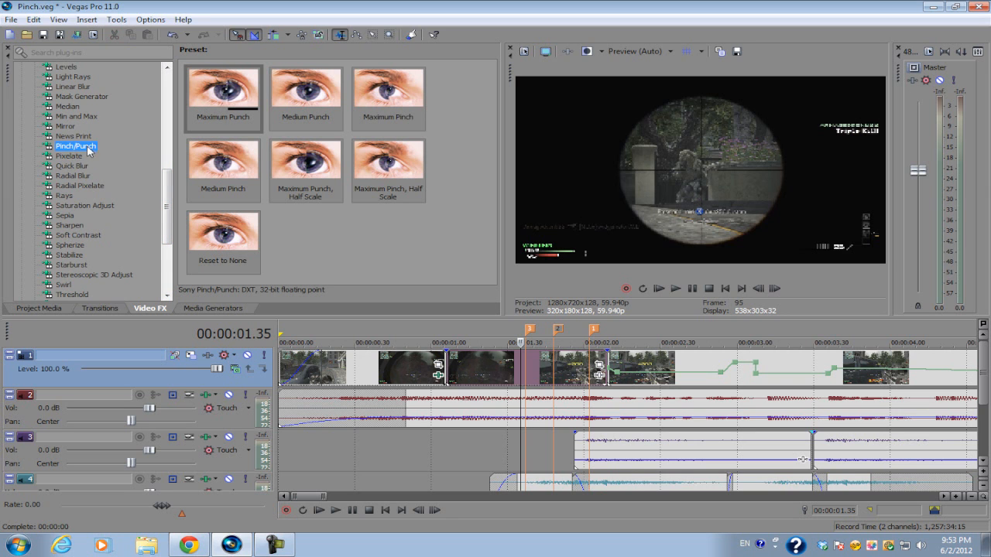
# - Apply the Maximum Pinch preset to the sniper clip, remove it, reapply it, and step forward a frame
pyautogui.click(388, 166)
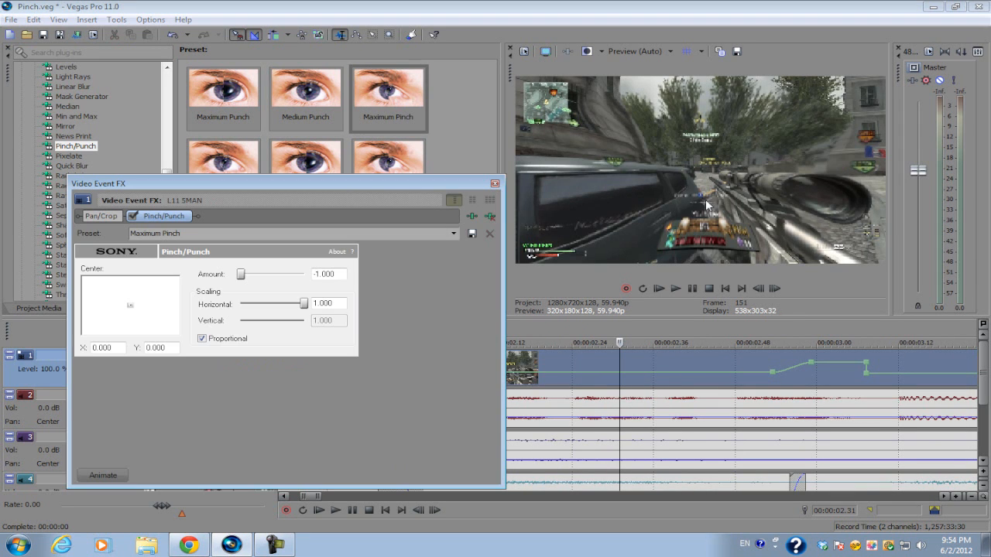
pyautogui.moveTo(685, 146)
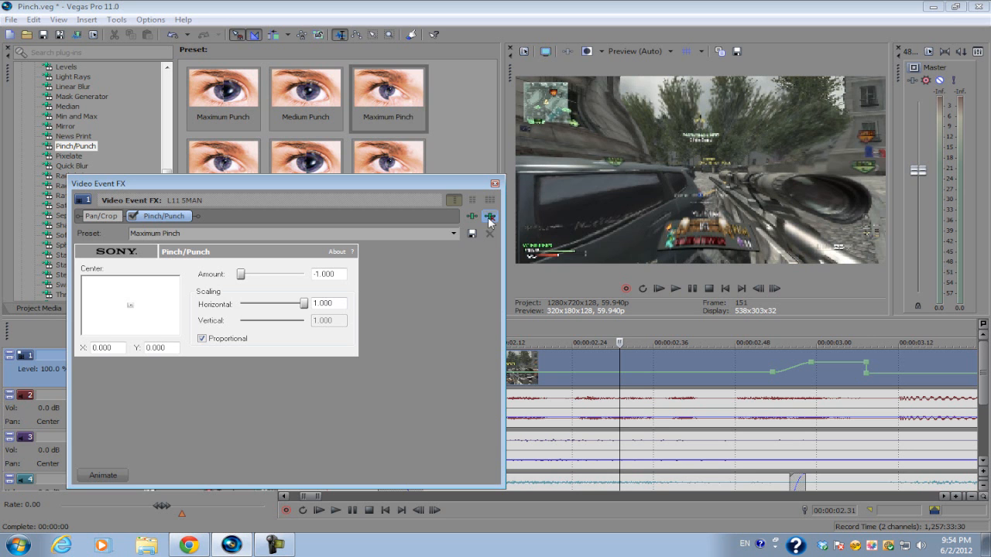
pyautogui.click(99, 216)
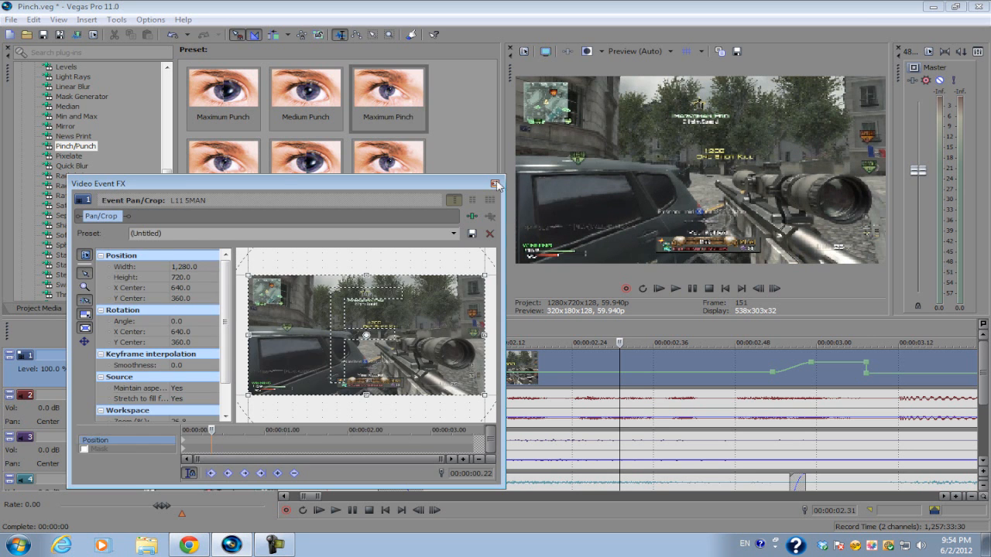
pyautogui.click(496, 183)
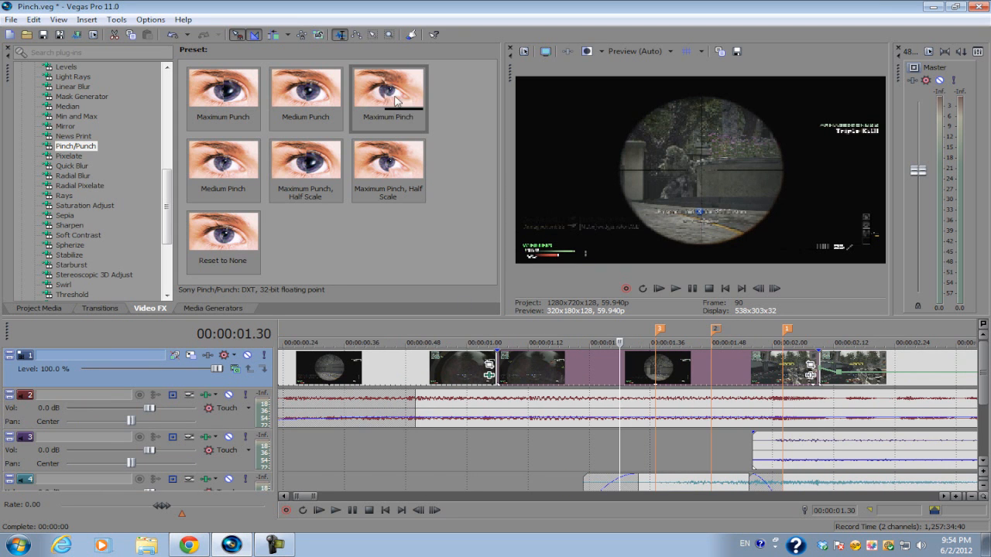
pyautogui.click(388, 87)
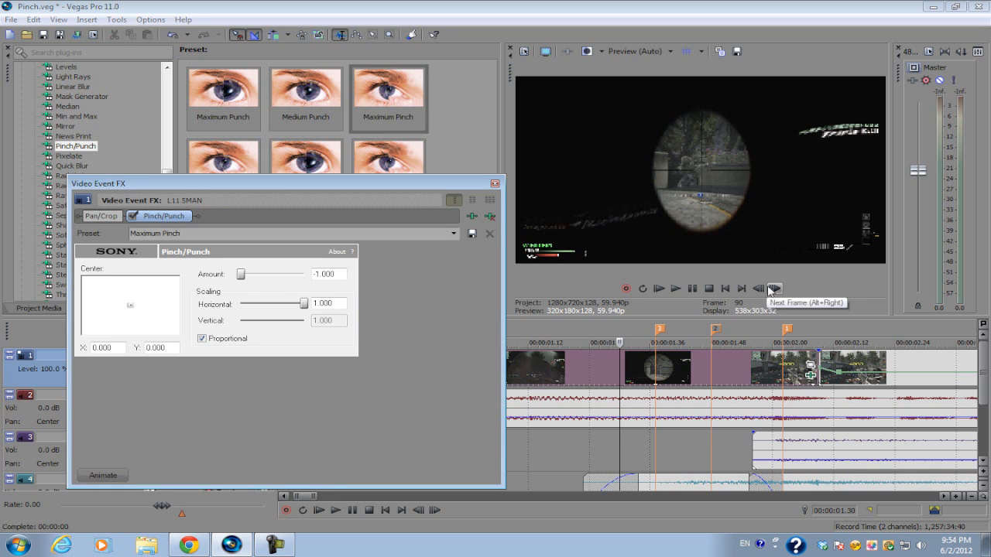
pyautogui.click(774, 288)
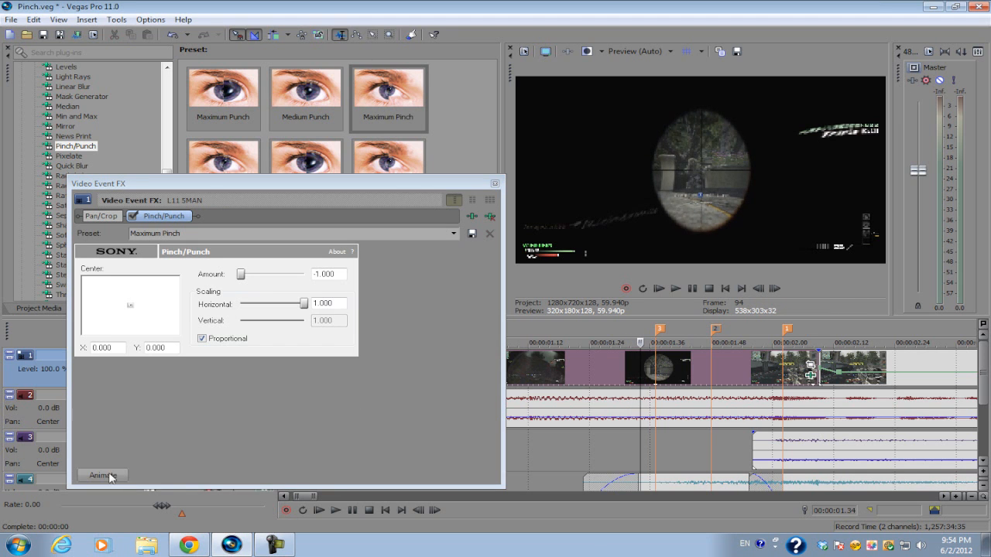
# - Show the Pinch/Punch keyframe lane and add amount 0.000 keyframes across the first frames
pyautogui.click(102, 475)
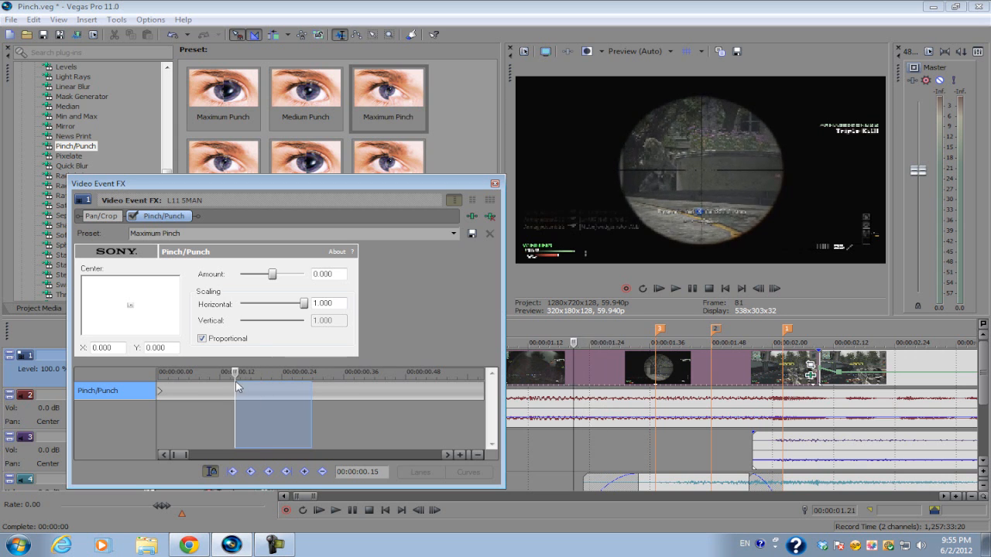
pyautogui.click(304, 472)
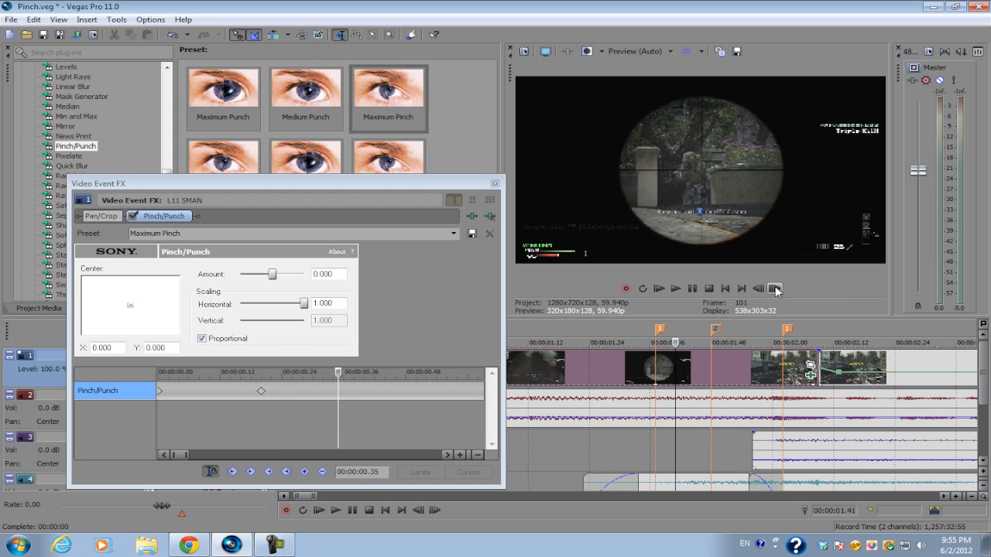
pyautogui.click(775, 288)
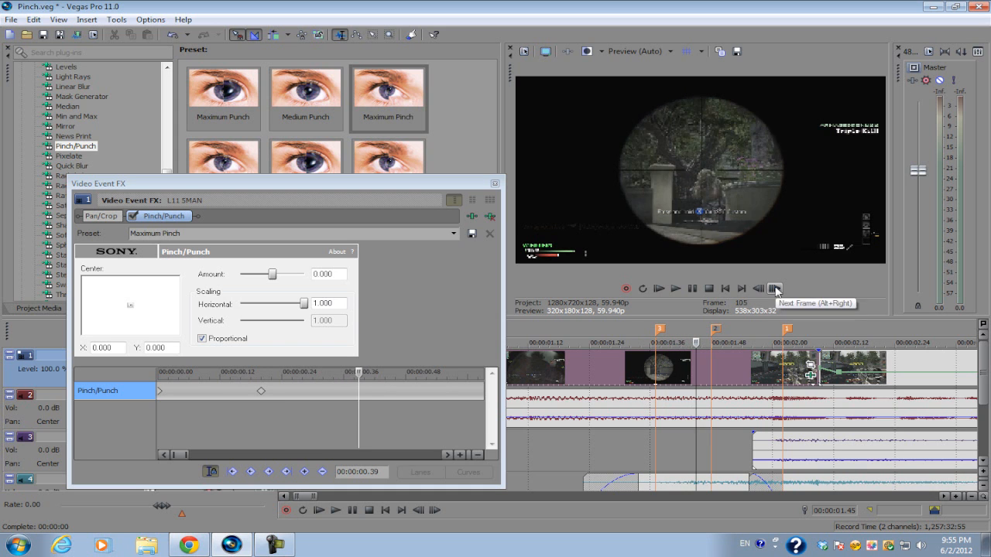
pyautogui.click(303, 471)
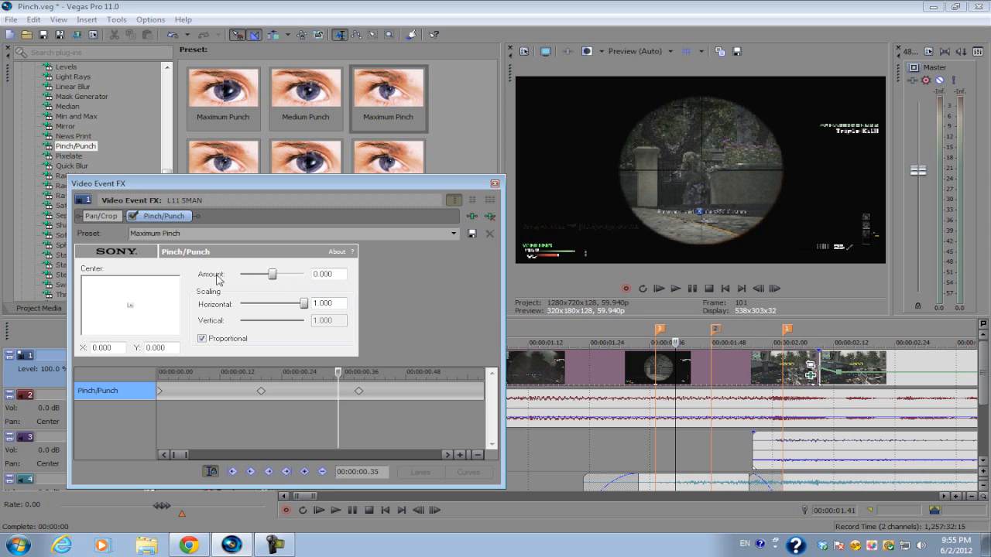
# - Set a pre-shot keyframe by dragging the Amount slider to -1.000, then readjusting it
pyautogui.moveTo(271, 274); pyautogui.dragTo(240, 274)
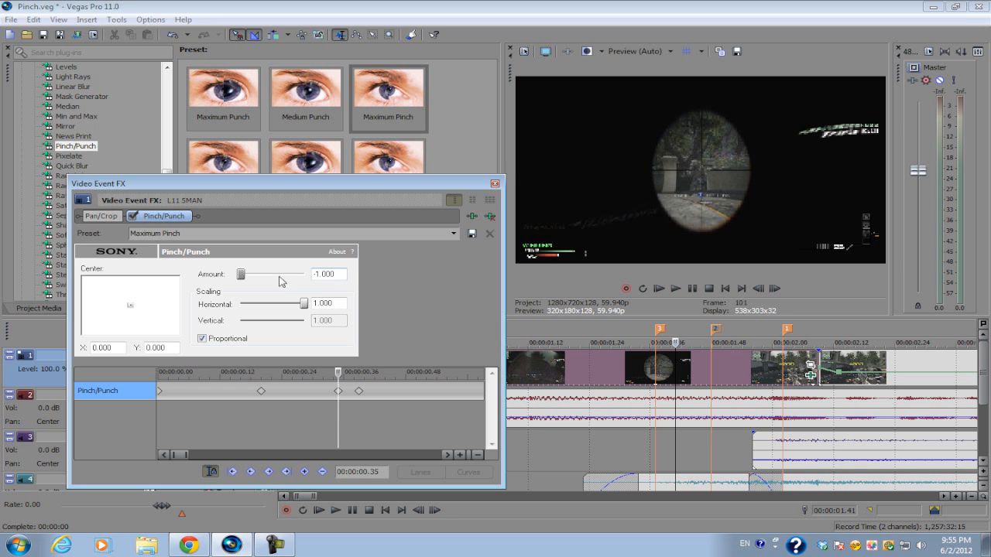
pyautogui.moveTo(240, 275); pyautogui.dragTo(302, 275)
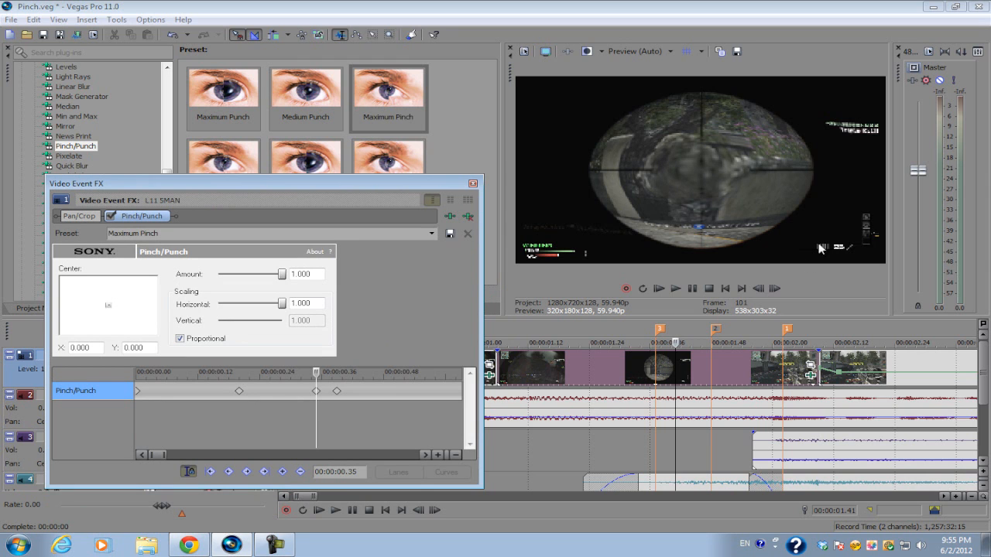
pyautogui.moveTo(275, 274); pyautogui.dragTo(217, 274)
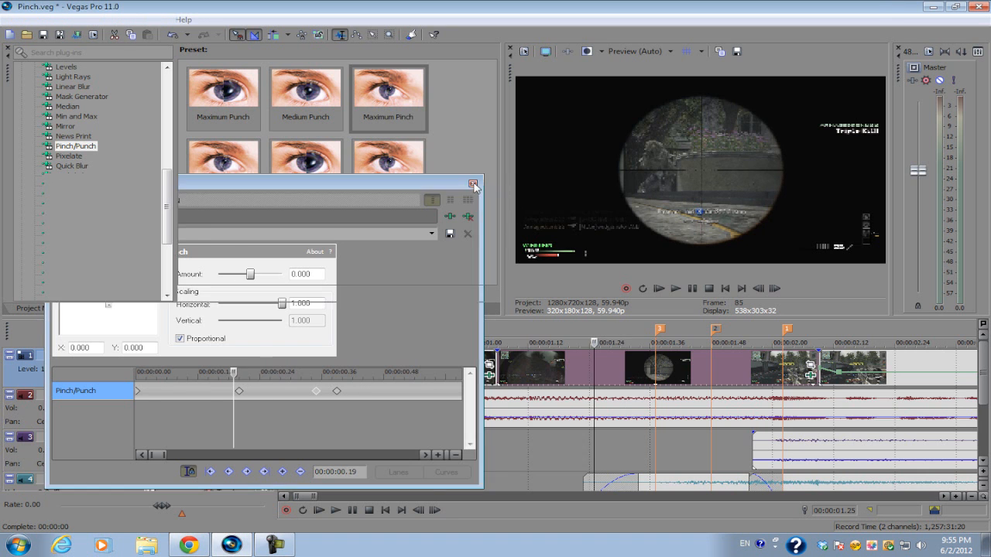
pyautogui.click(473, 185)
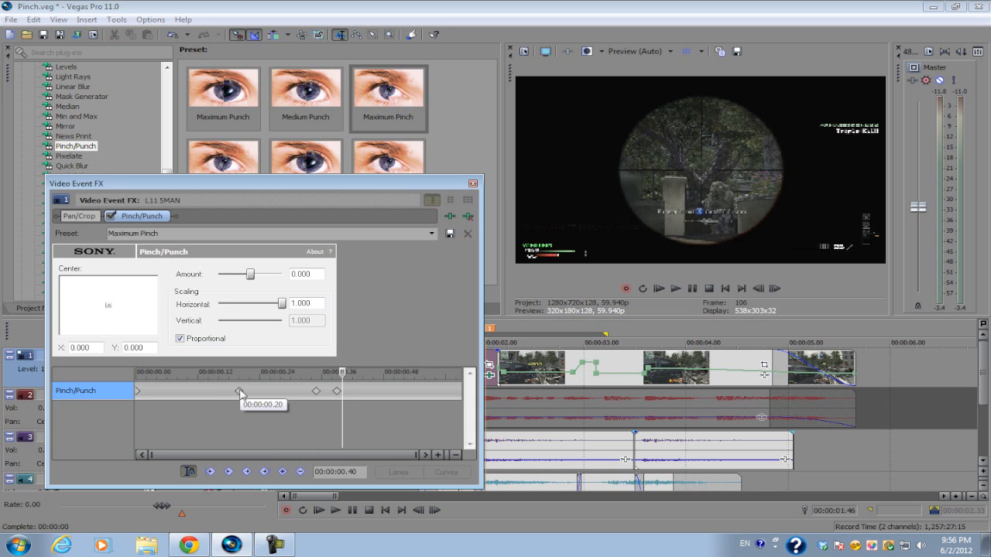
# - Give the pinch keyframe at 0:00:00.20 a Fast Fade and close the Video Event FX window
pyautogui.moveTo(240, 391); pyautogui.dragTo(271, 391)
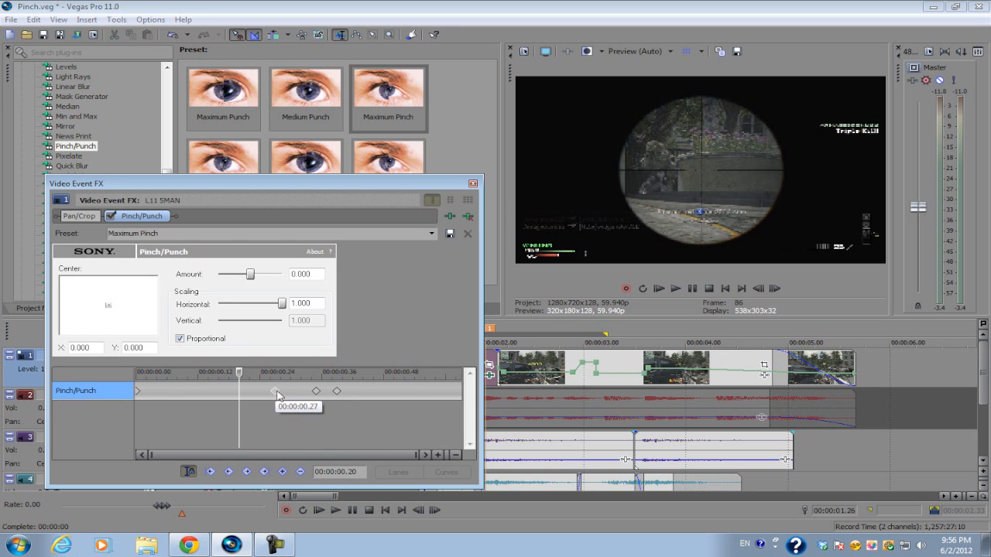
pyautogui.moveTo(276, 393); pyautogui.dragTo(240, 393)
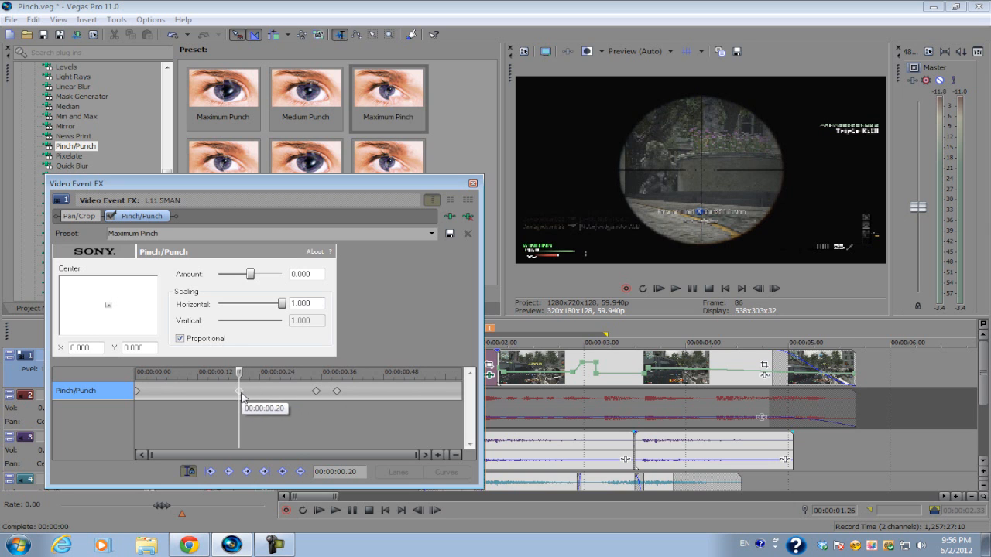
pyautogui.rightClick(263, 391)
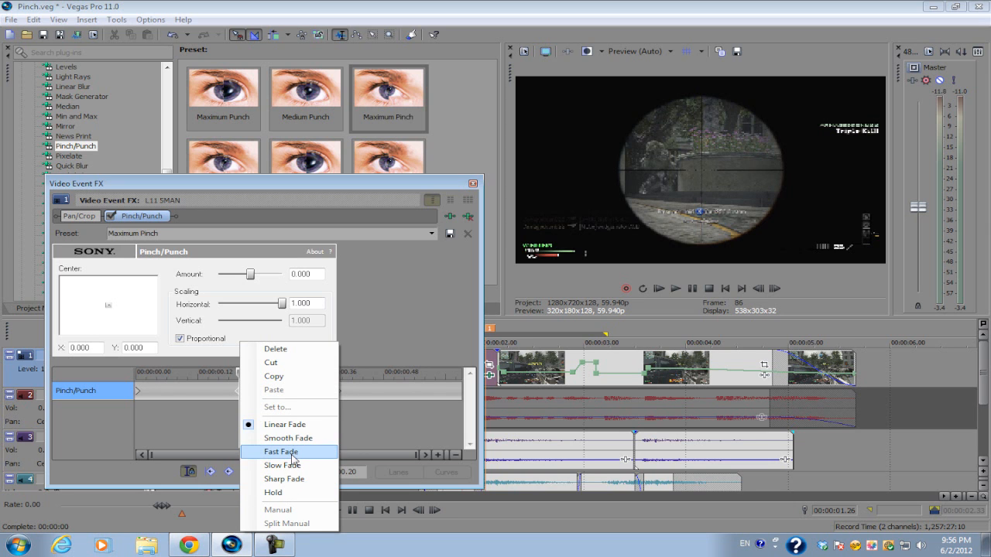
pyautogui.click(281, 452)
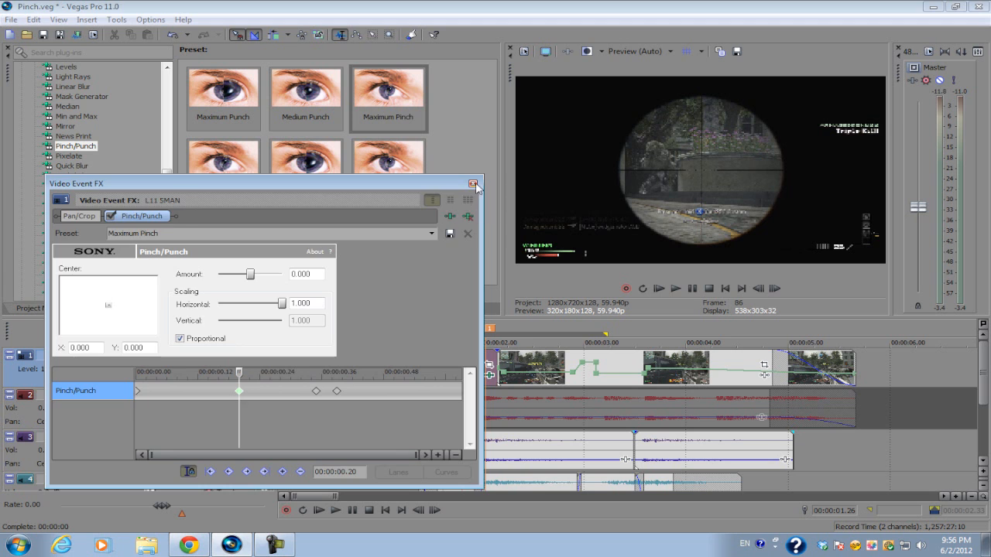
pyautogui.click(473, 184)
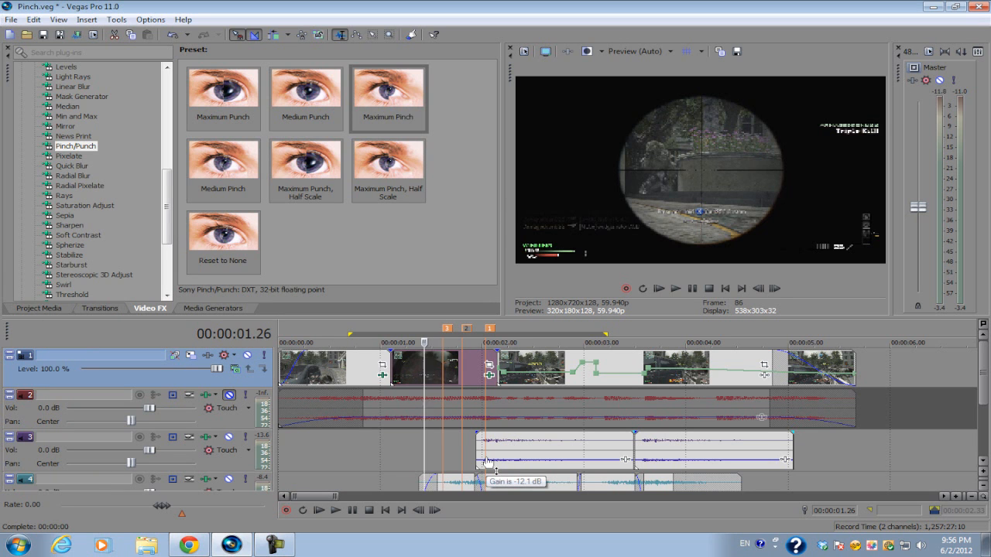